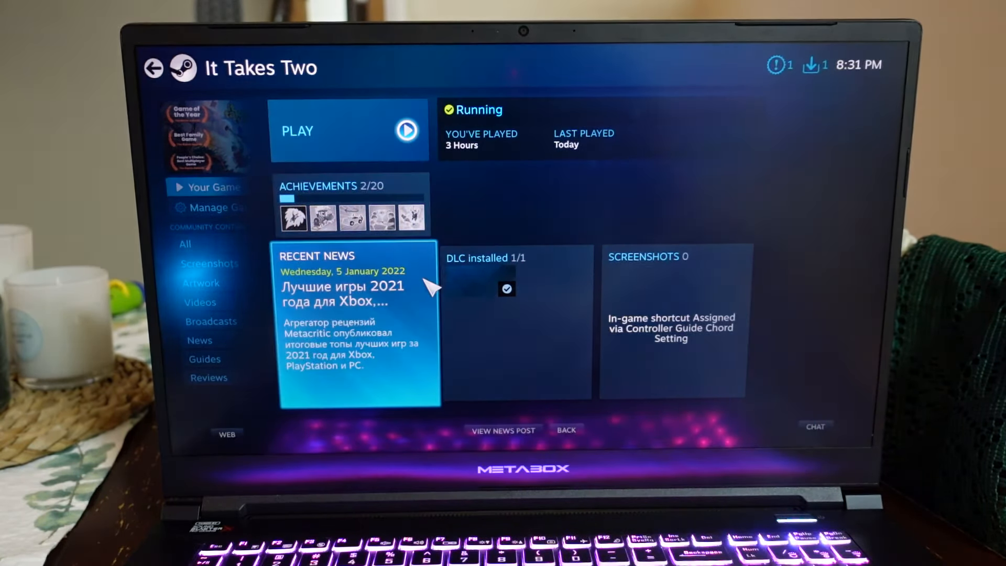
Launch It Takes Two from its library page to reach the game's main menu
left_click(349, 132)
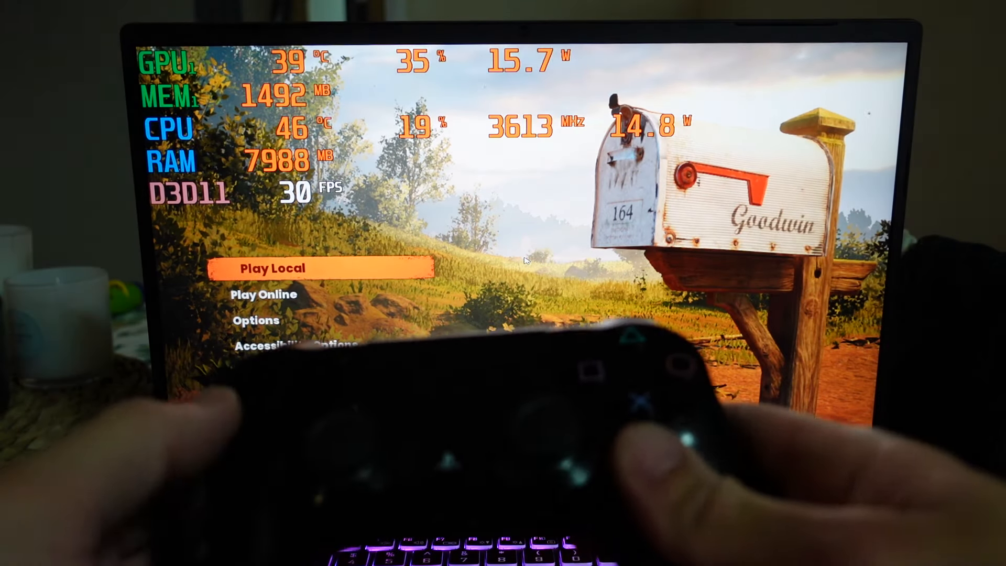
Move the menu selection down from Play Local to Play Online
key("Down")
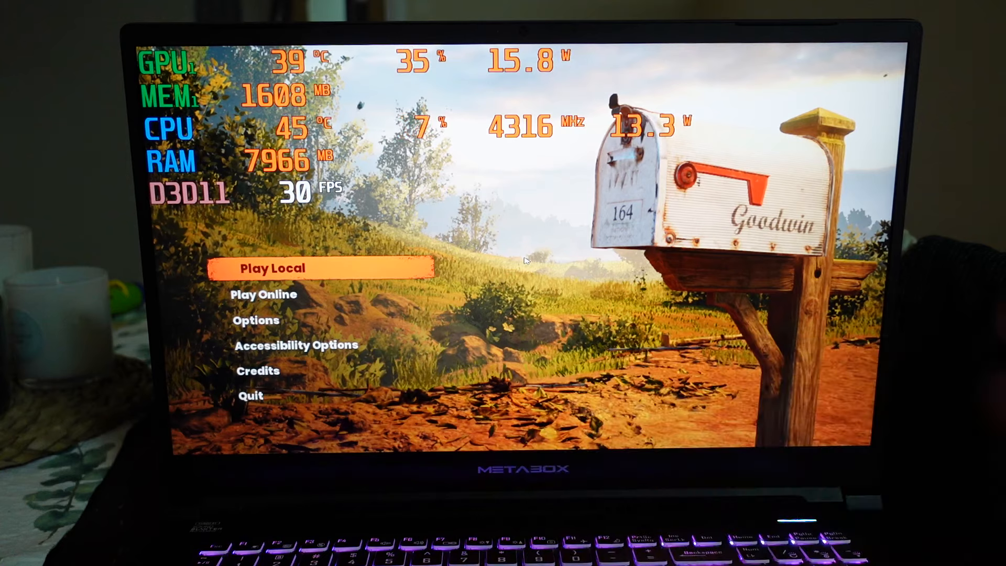
key("Down")
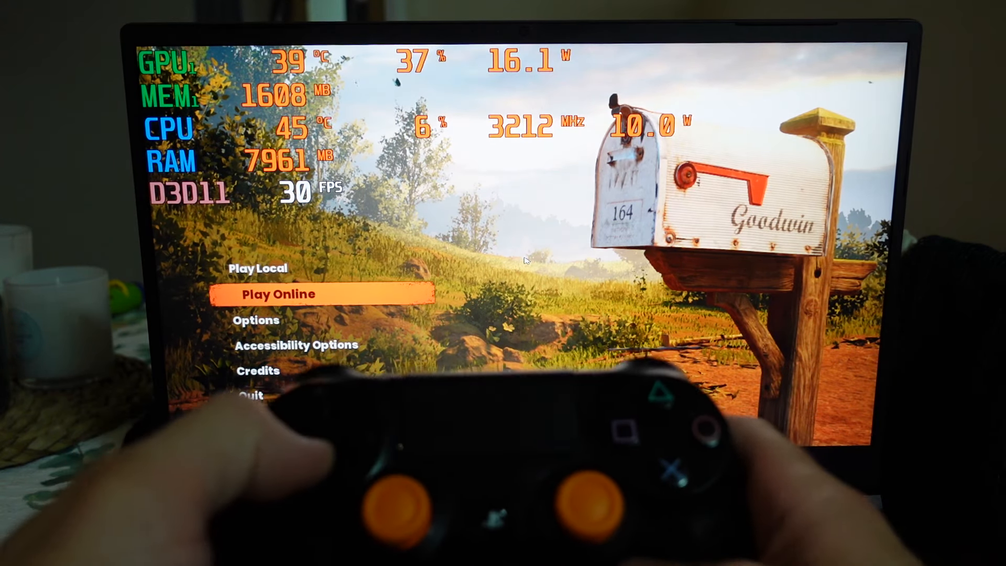